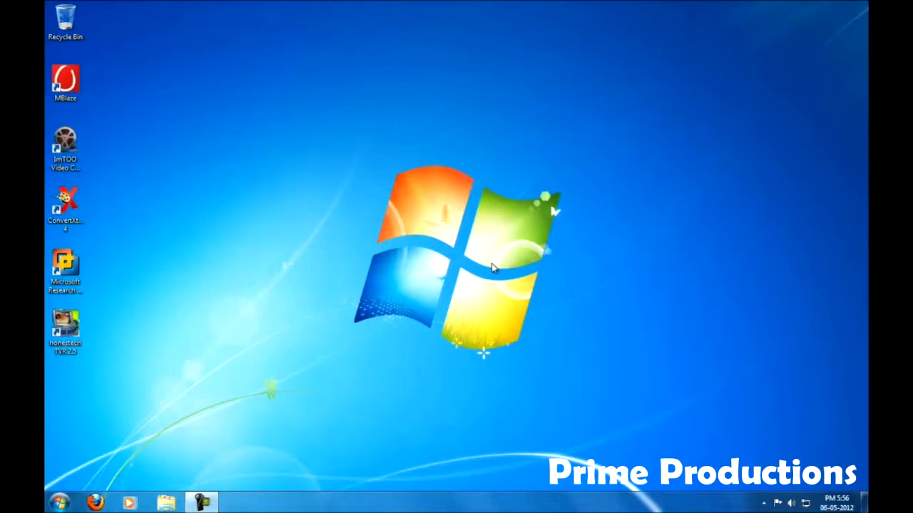
Open the Windows Start menu.
{"action": "left_click", "coordinate": [60, 502]}
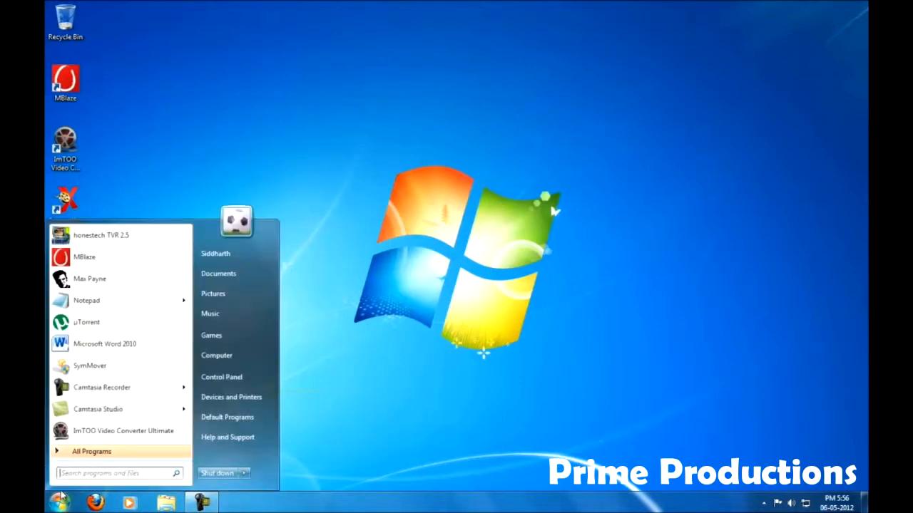
Browse Computer and Local Disk (D:), then close Windows Explorer.
{"action": "left_click", "coordinate": [216, 355]}
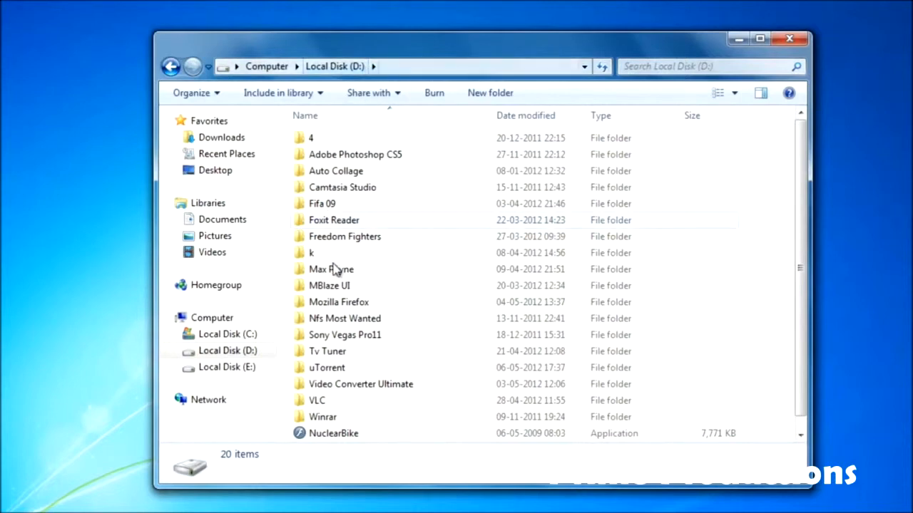
{"action": "mouse_move", "coordinate": [378, 125]}
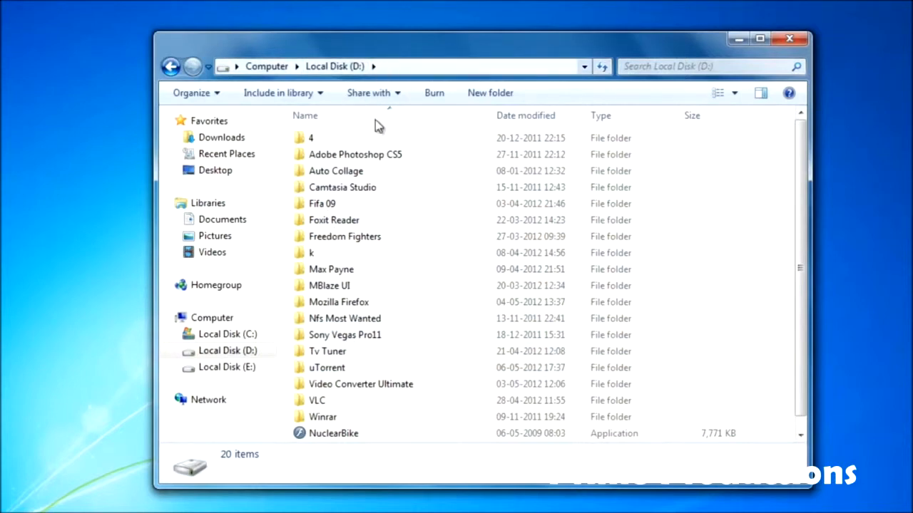
{"action": "left_click", "coordinate": [171, 66]}
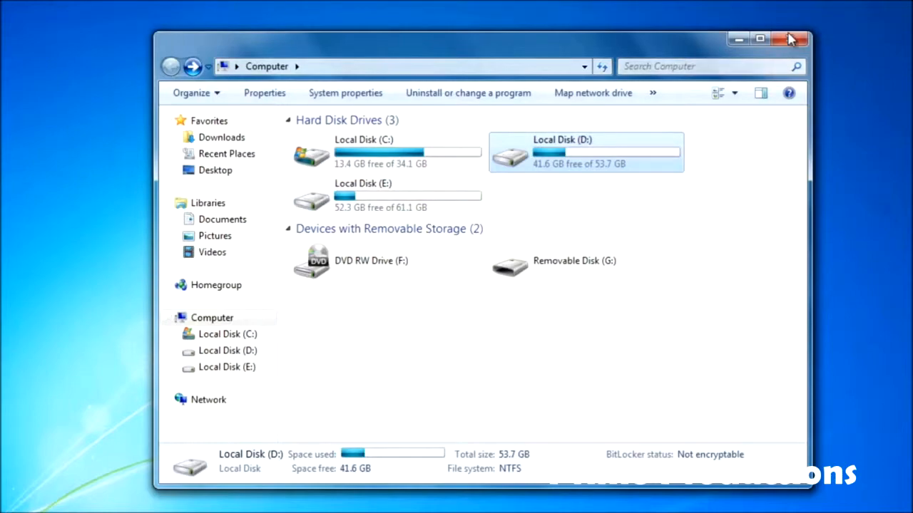
{"action": "left_click", "coordinate": [792, 39]}
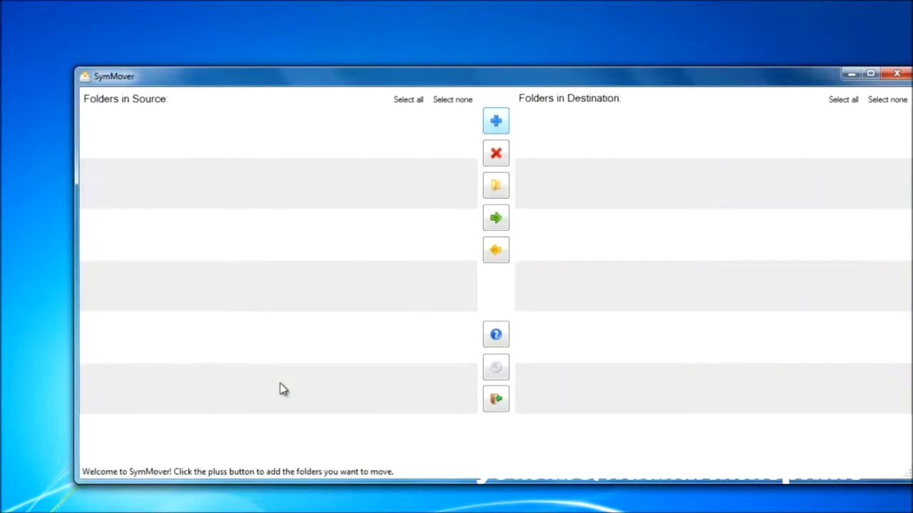
Queue µTorrent from D: with destination folder C:\u Torrent\SymMover.
{"action": "left_click", "coordinate": [496, 121]}
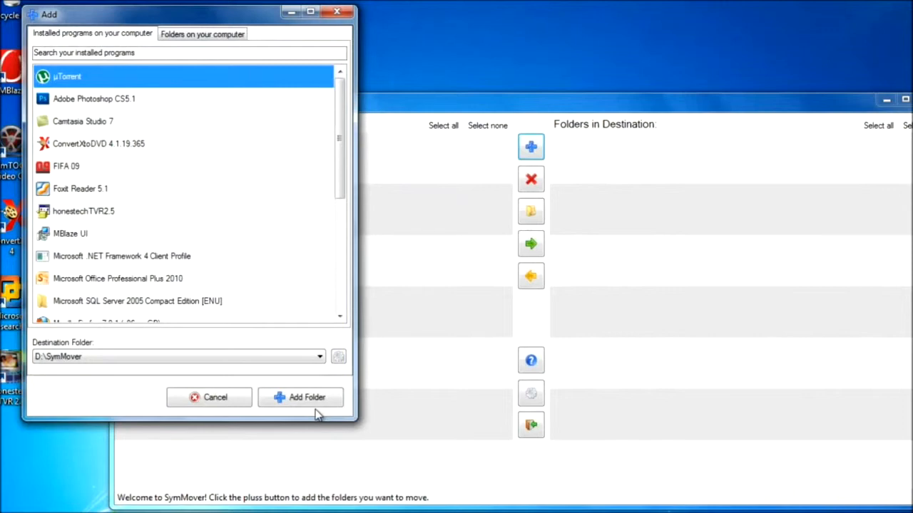
{"action": "left_click", "coordinate": [318, 357]}
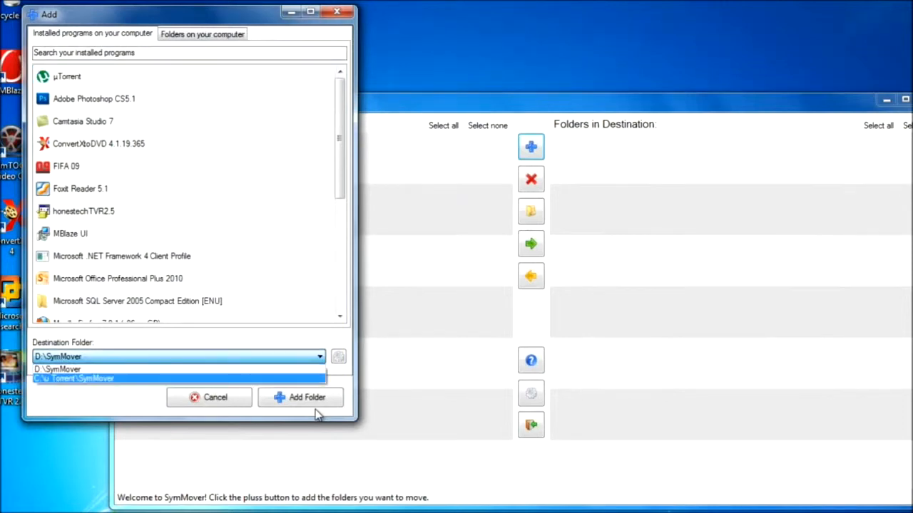
{"action": "left_click", "coordinate": [82, 378]}
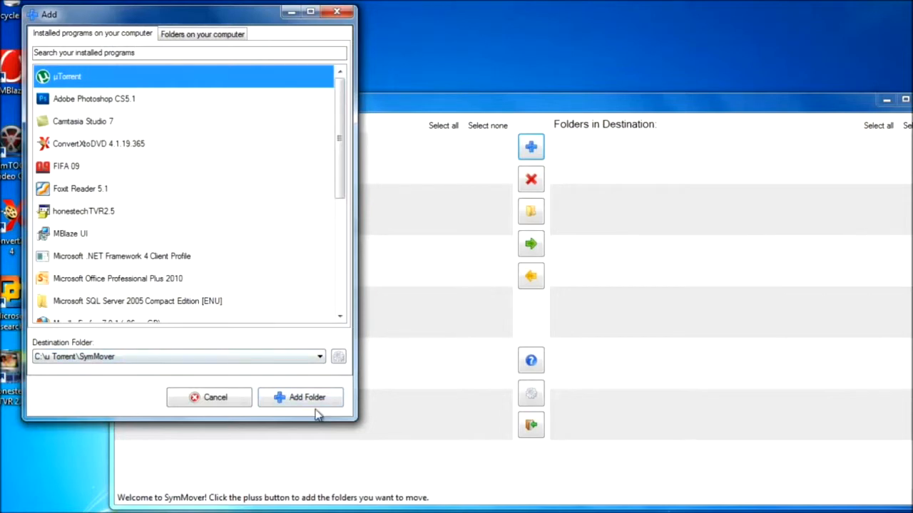
{"action": "left_click", "coordinate": [300, 397]}
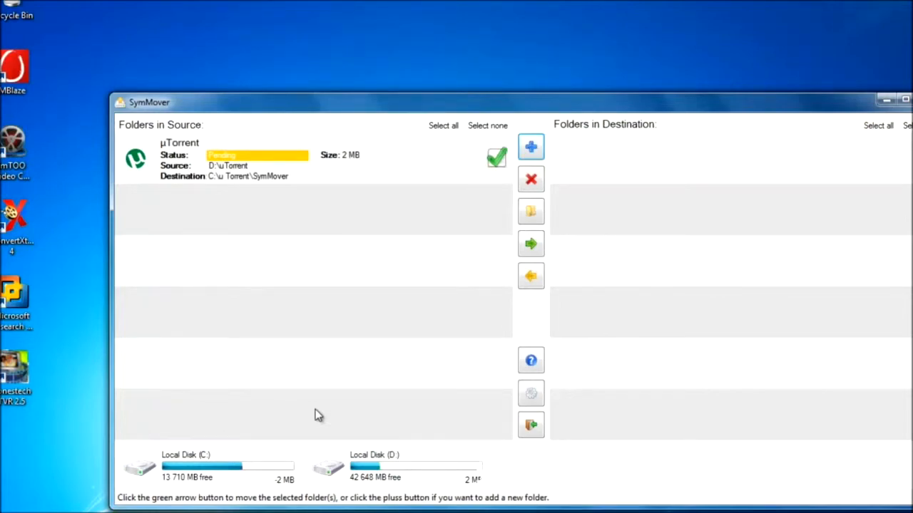
Move the queued µTorrent folder to C: and confirm Yes.
{"action": "left_click", "coordinate": [531, 243]}
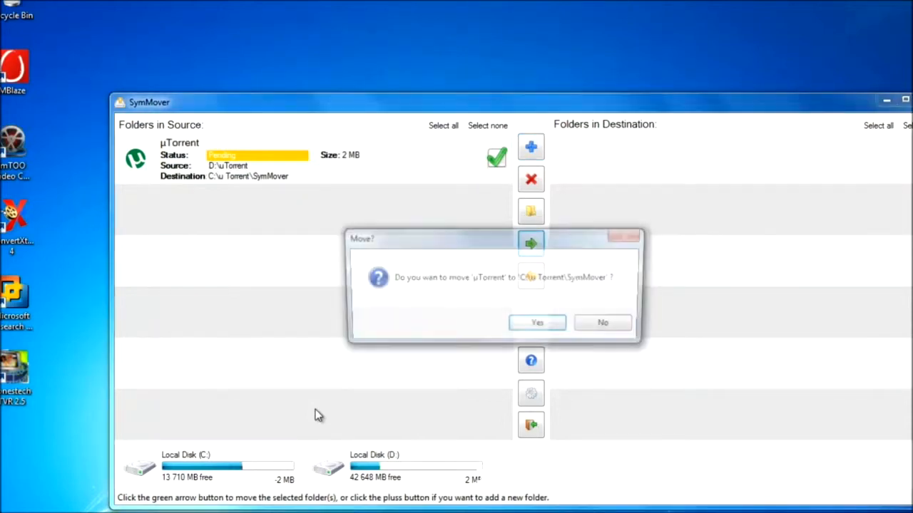
{"action": "left_click", "coordinate": [537, 322]}
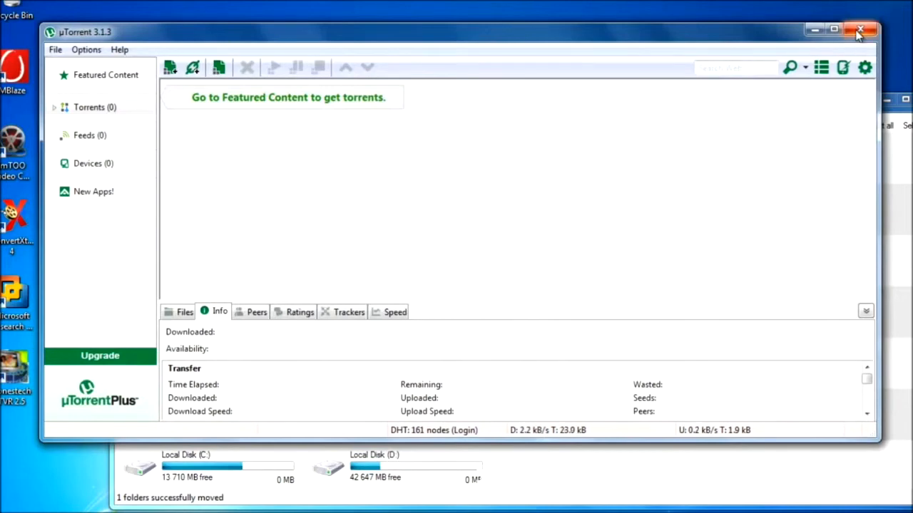
Close the relaunched µTorrent window to return to SymMover.
{"action": "left_click", "coordinate": [861, 31]}
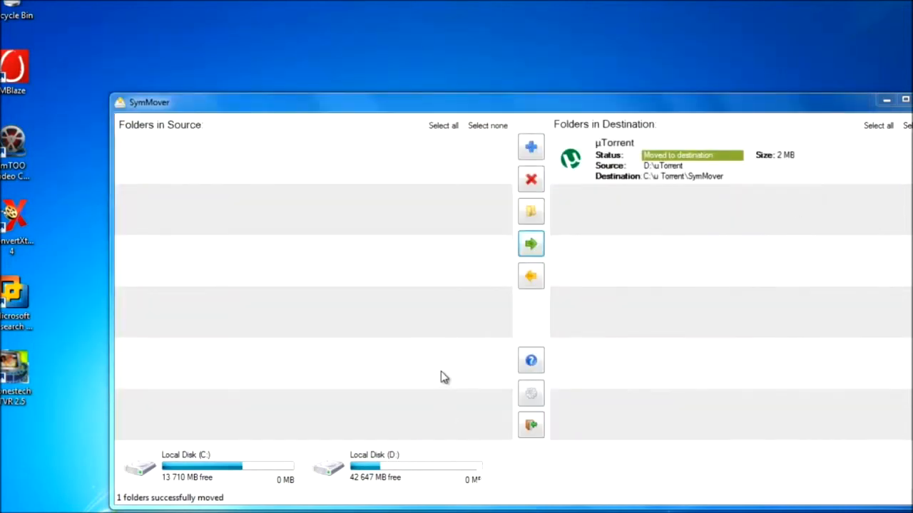